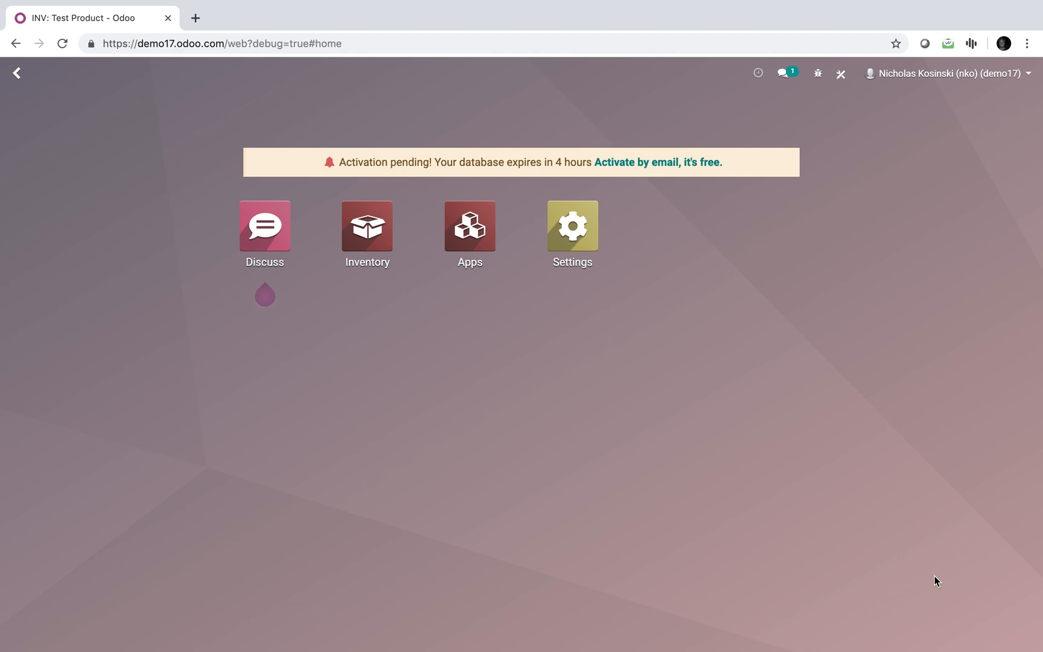
mouse_move(526, 457)
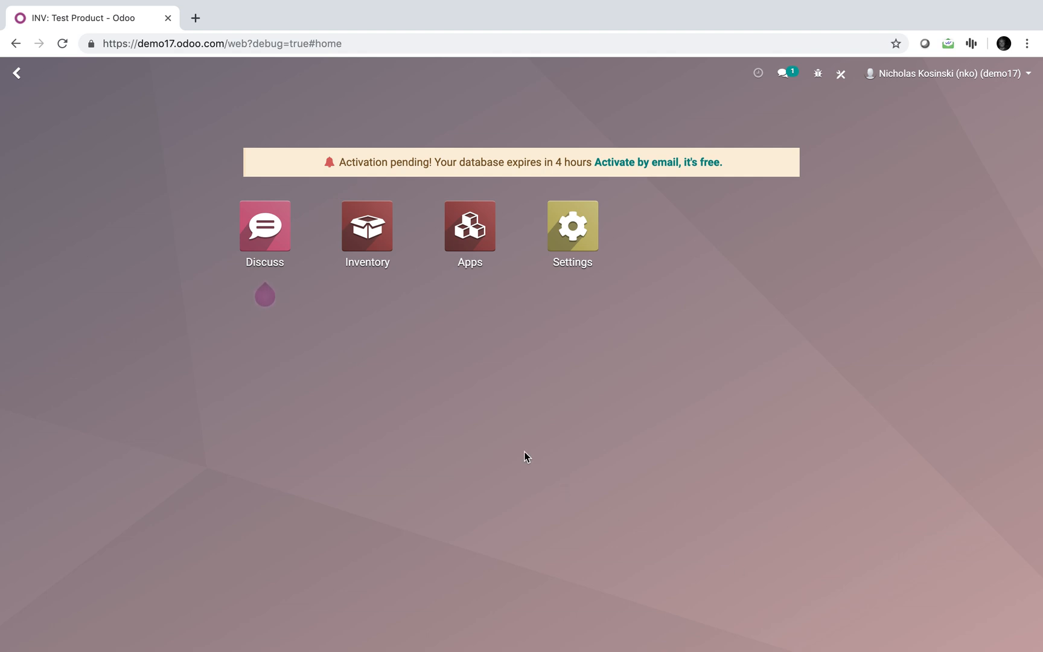
- Open the Inventory Report showing Test Product with 10.00 on hand and 0.00 reserved
left_click(367, 224)
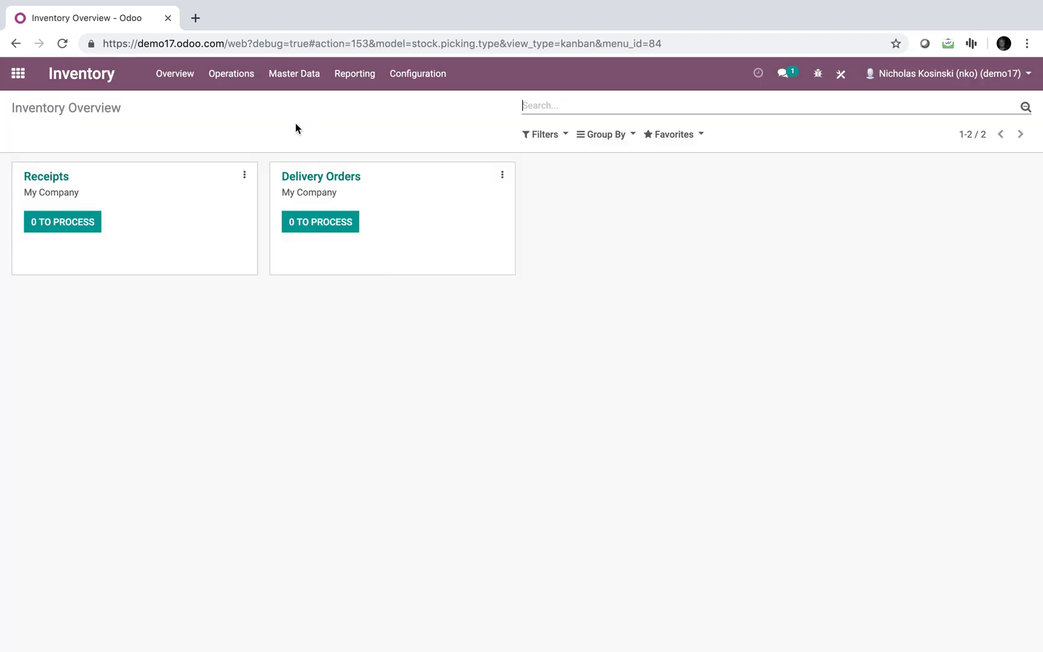
left_click(354, 73)
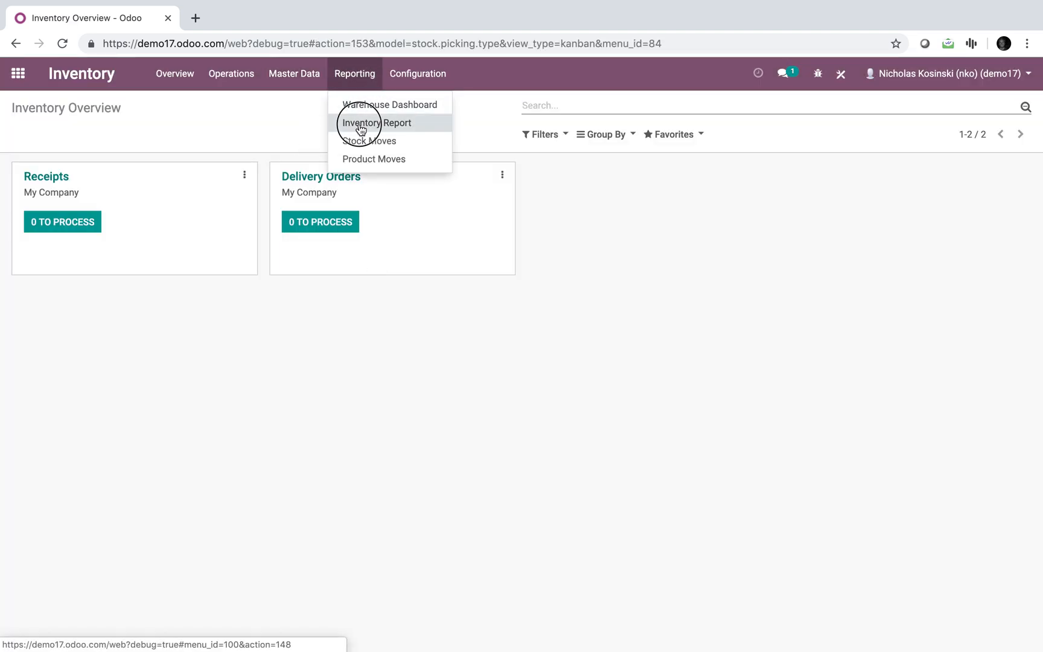
left_click(374, 123)
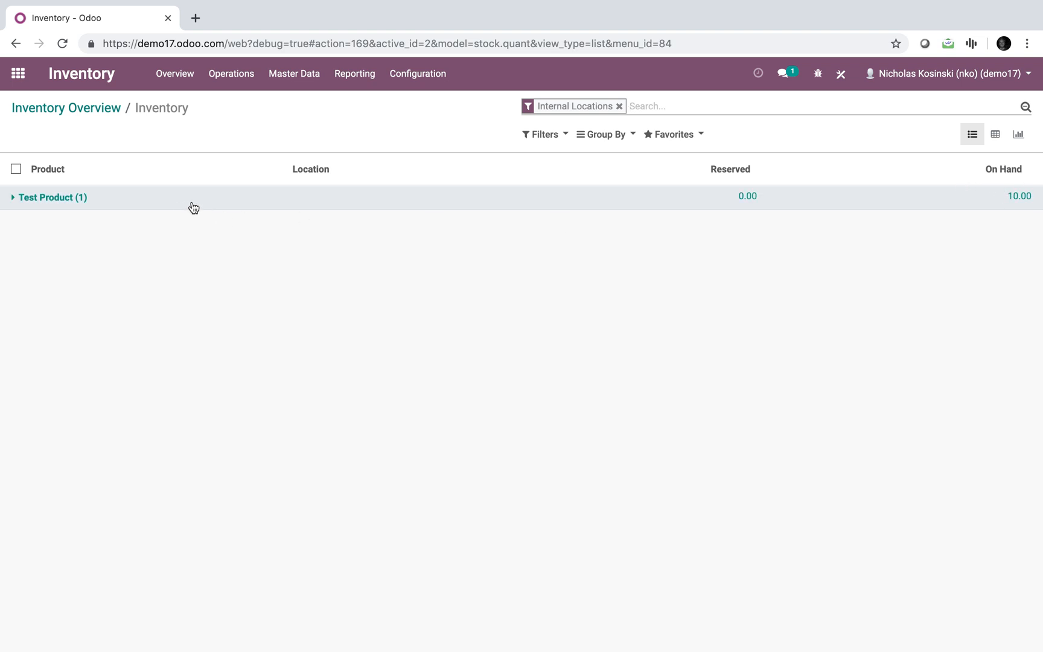
- Create, save and start the 'June Cycle Count!' adjustment limited to Test Product
left_click(230, 73)
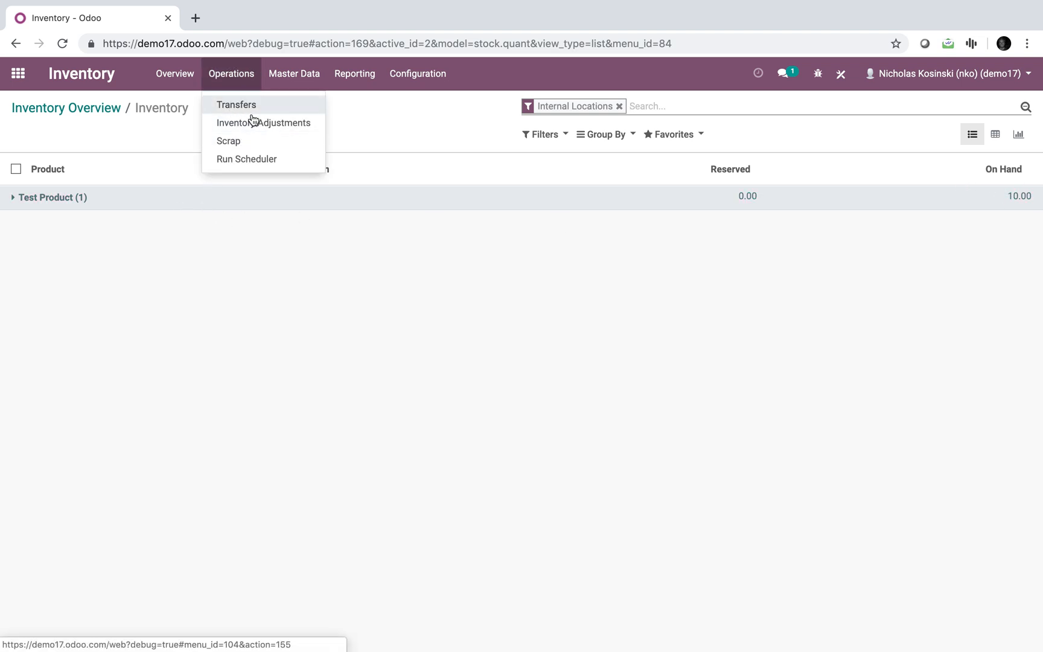
left_click(263, 123)
type("June")
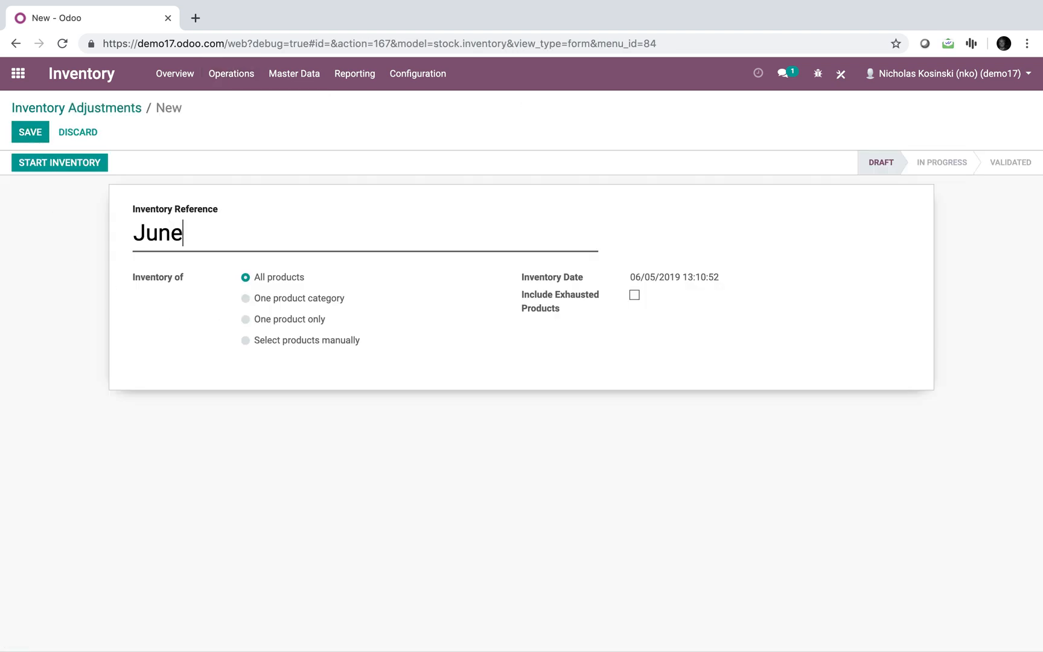
type("Cycle Count!")
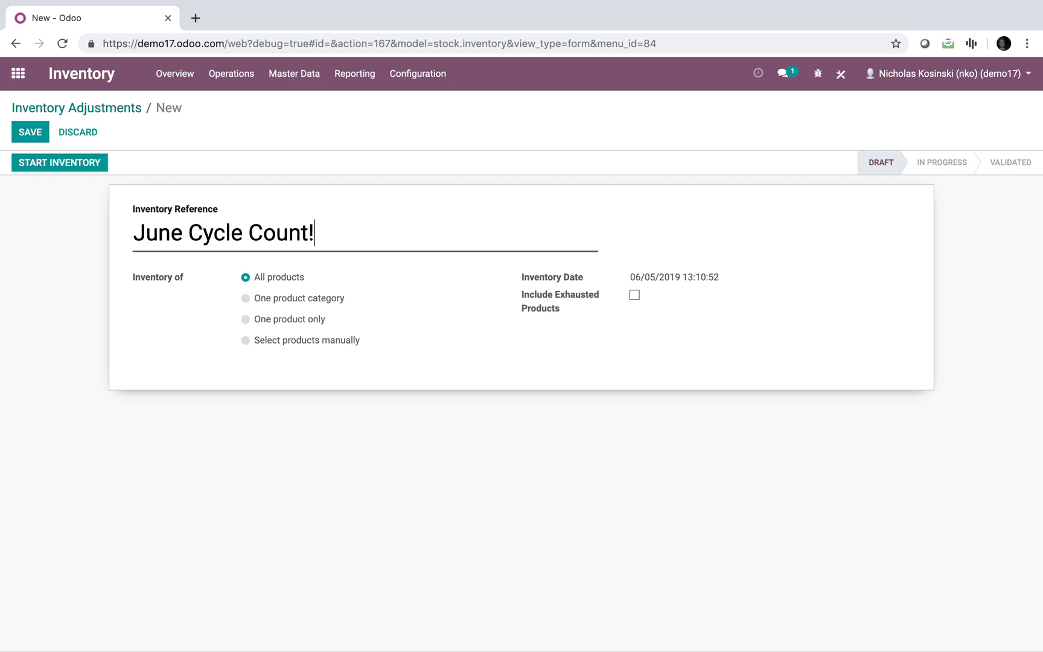
mouse_move(279, 328)
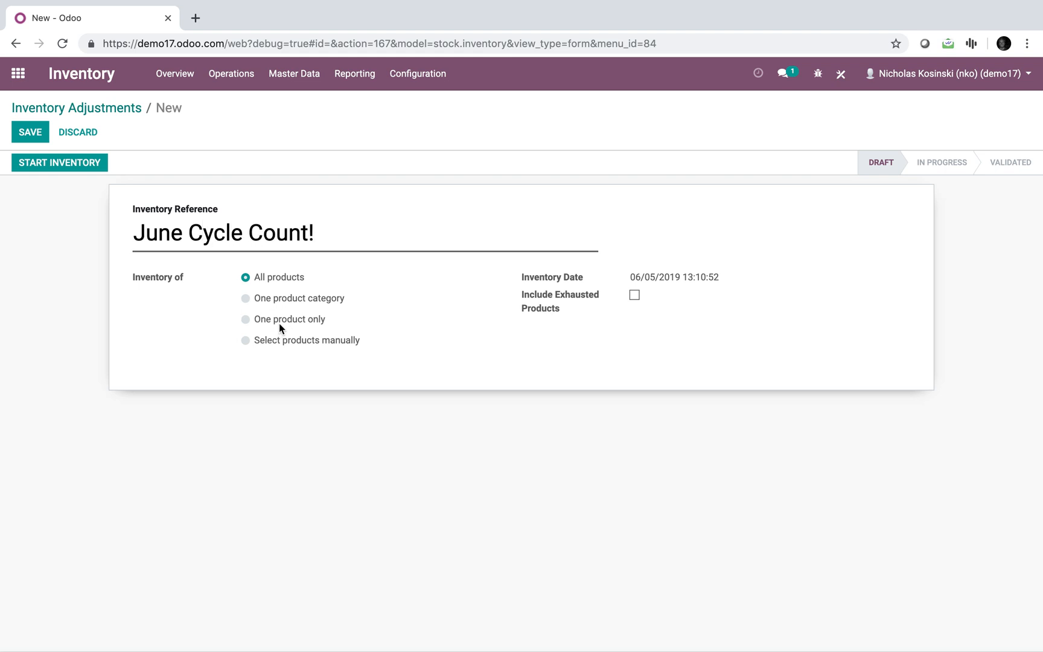
left_click(246, 319)
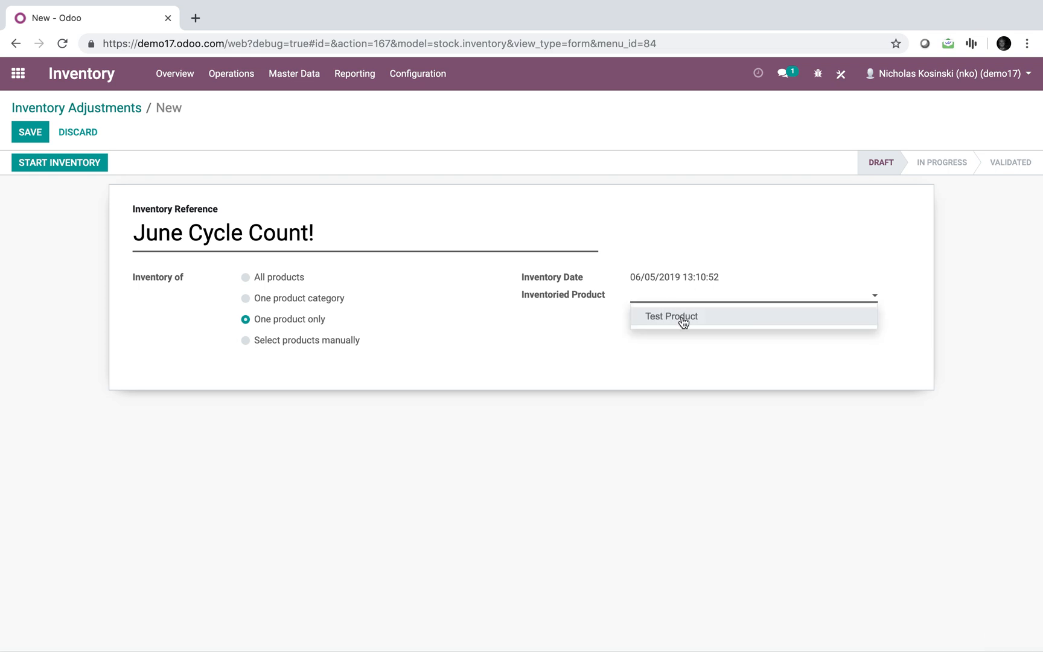
left_click(672, 315)
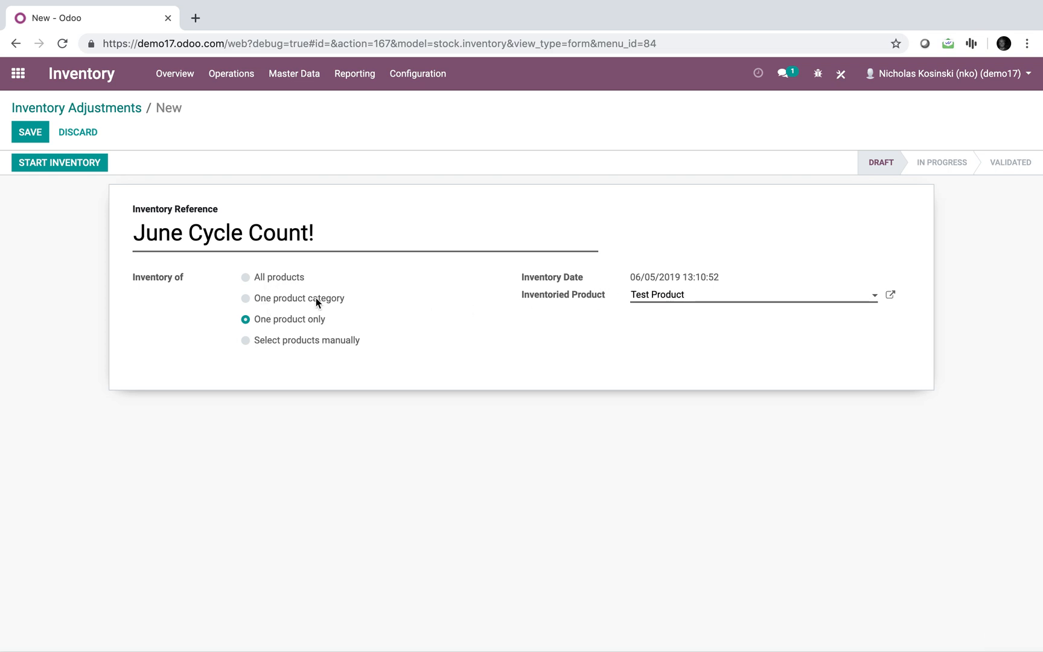
mouse_move(327, 345)
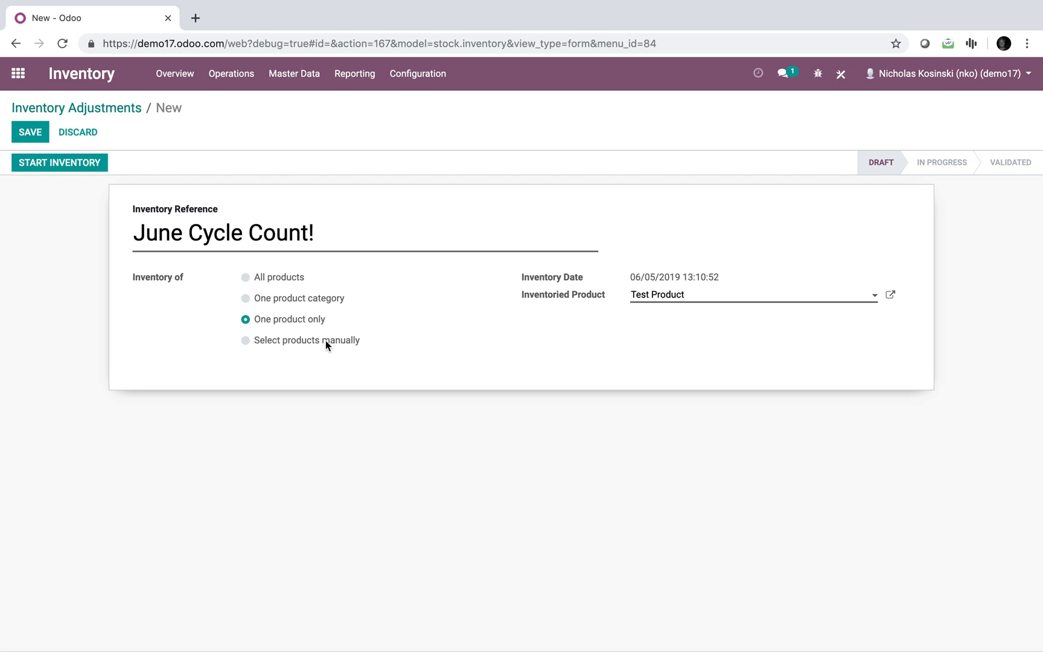
left_click(29, 131)
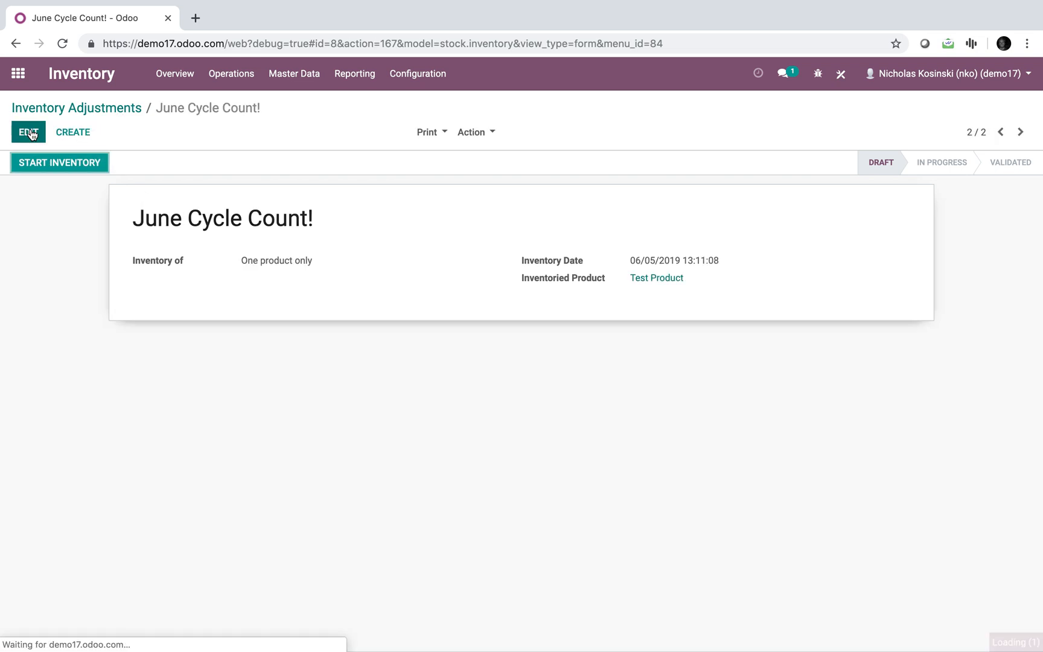
mouse_move(59, 162)
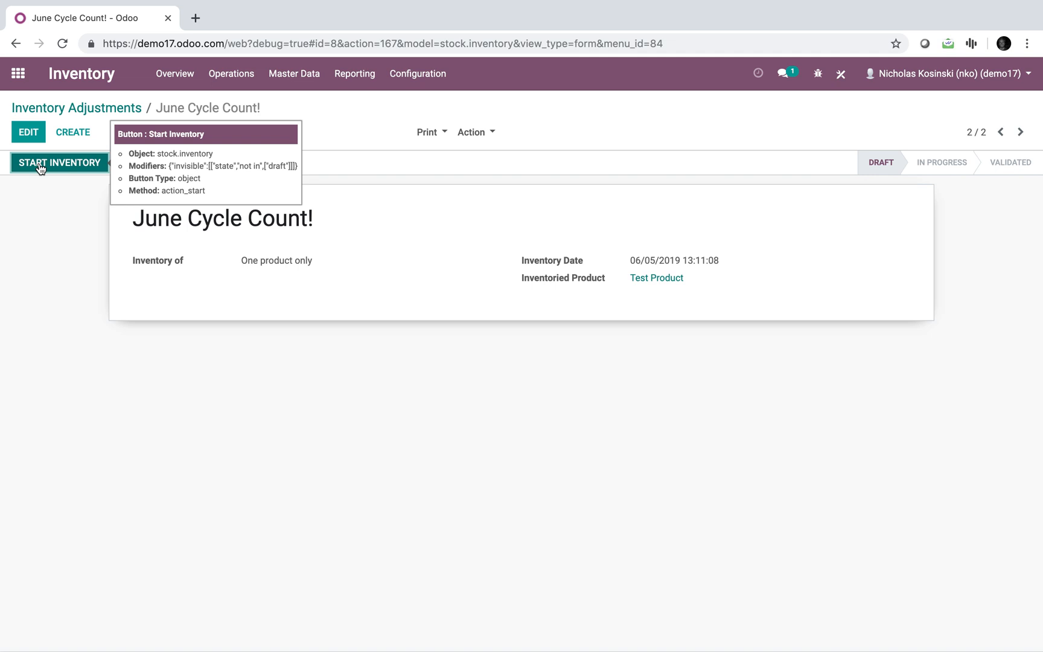
left_click(58, 162)
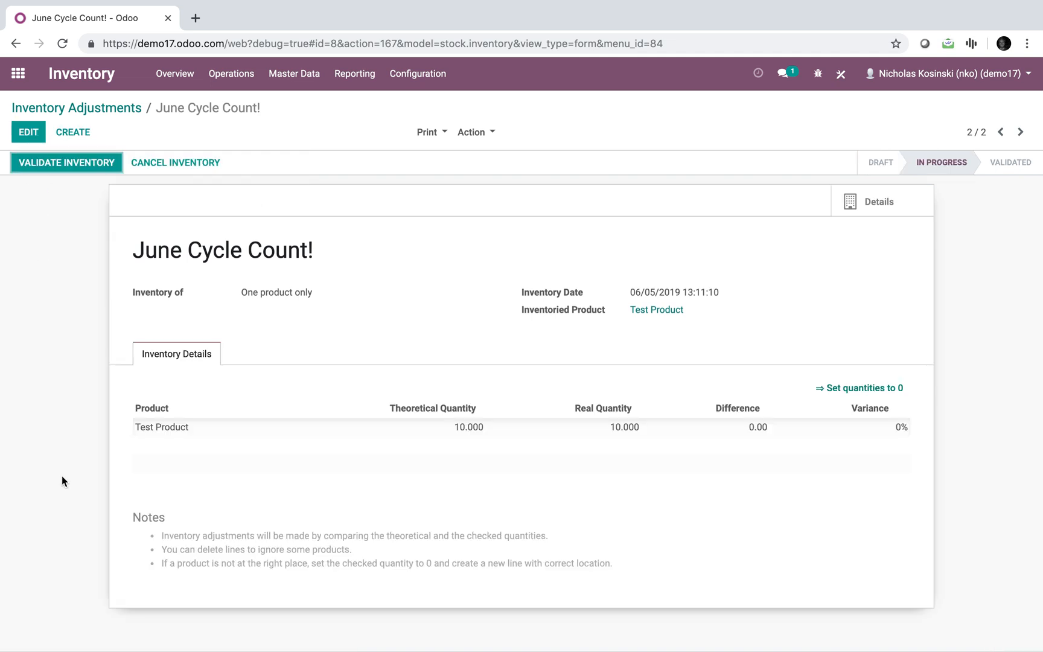
- Put the June Cycle Count! adjustment into edit mode for entering counts
left_click(27, 132)
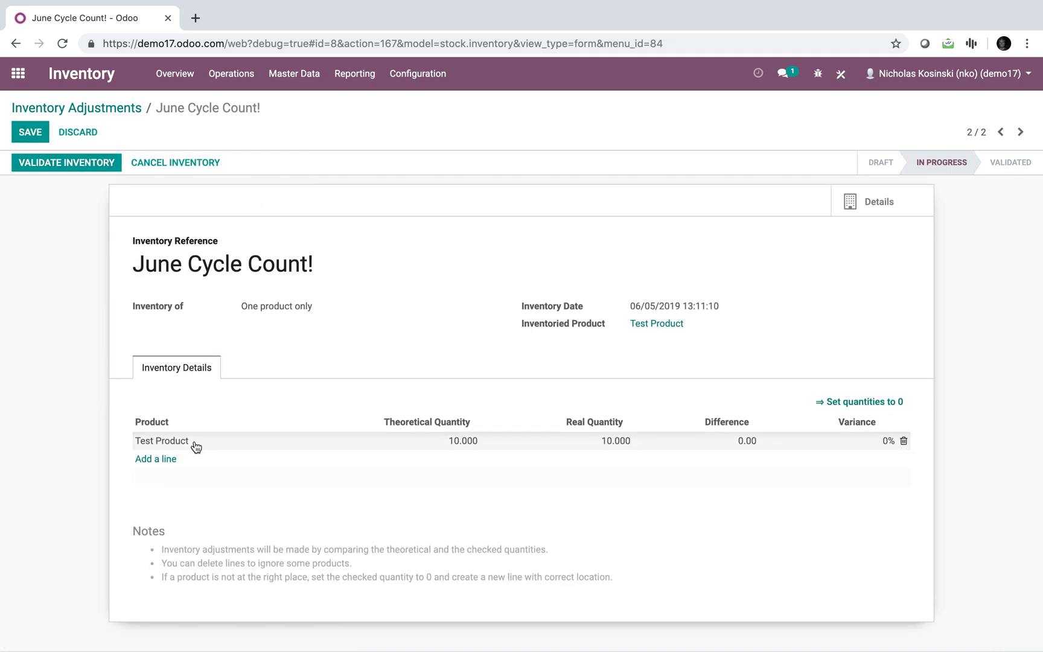
mouse_move(177, 367)
type("2.000")
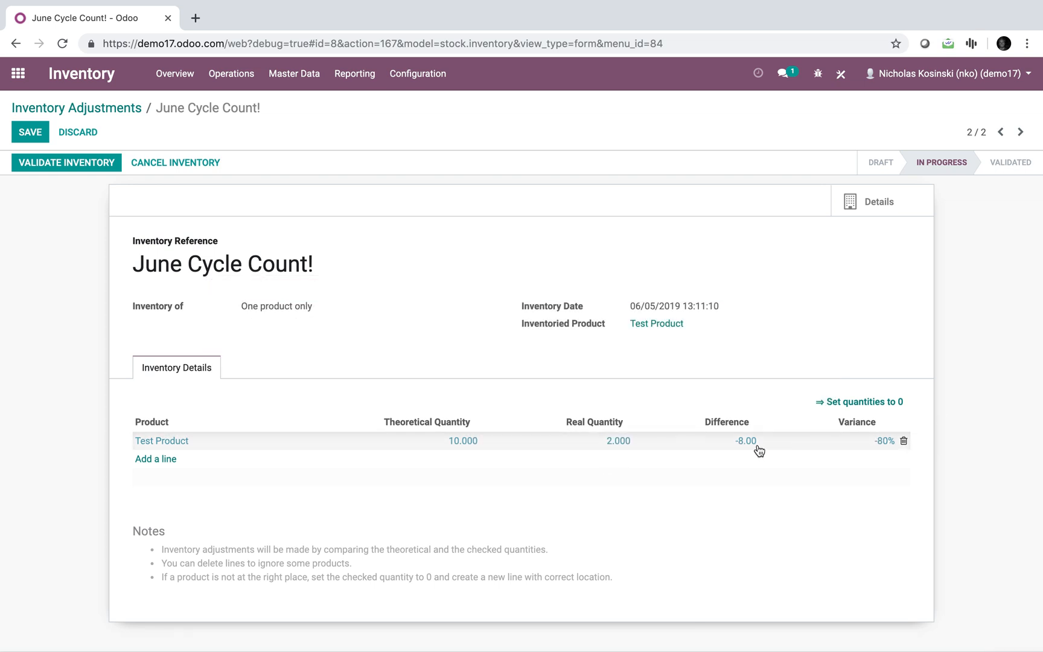
mouse_move(964, 469)
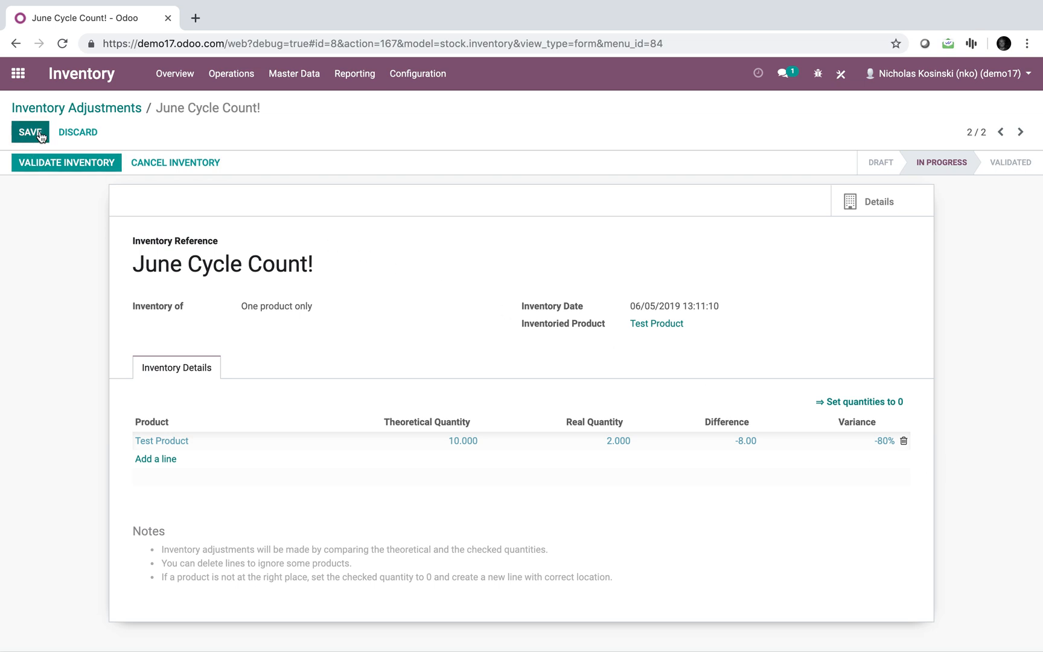
- Save and validate the count, review the 8-unit stock move out of WH/Stock, and return home
left_click(29, 131)
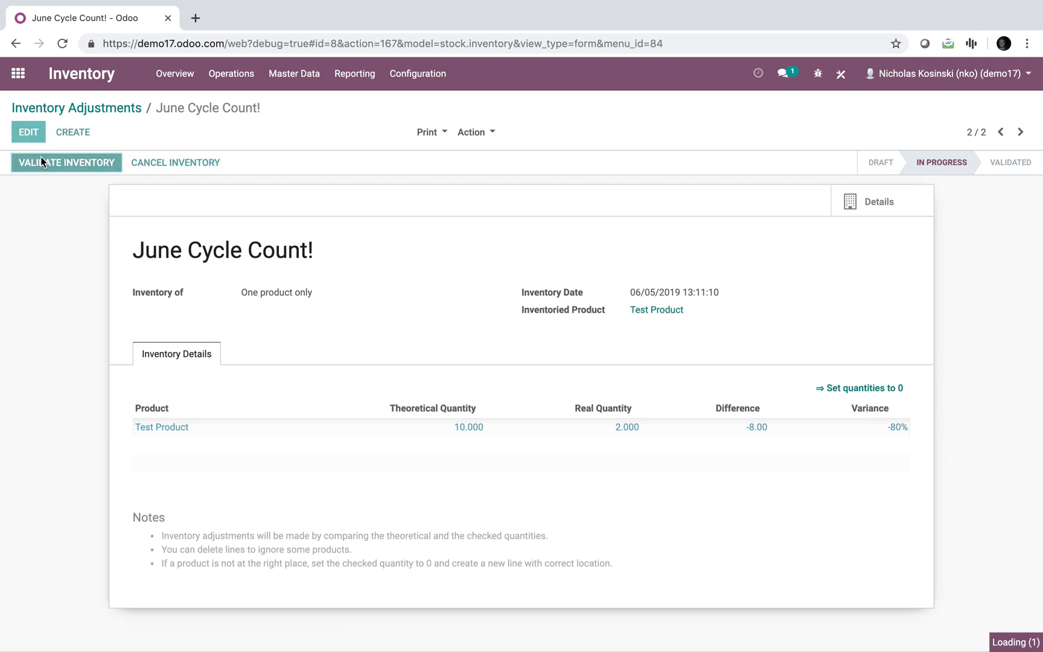
left_click(65, 162)
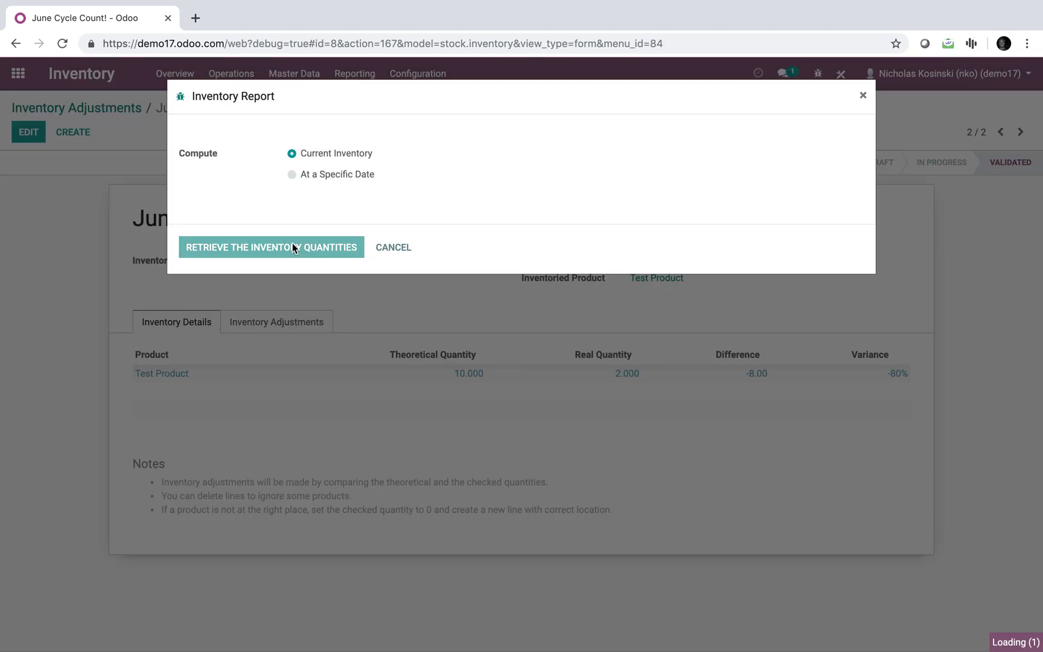
left_click(270, 247)
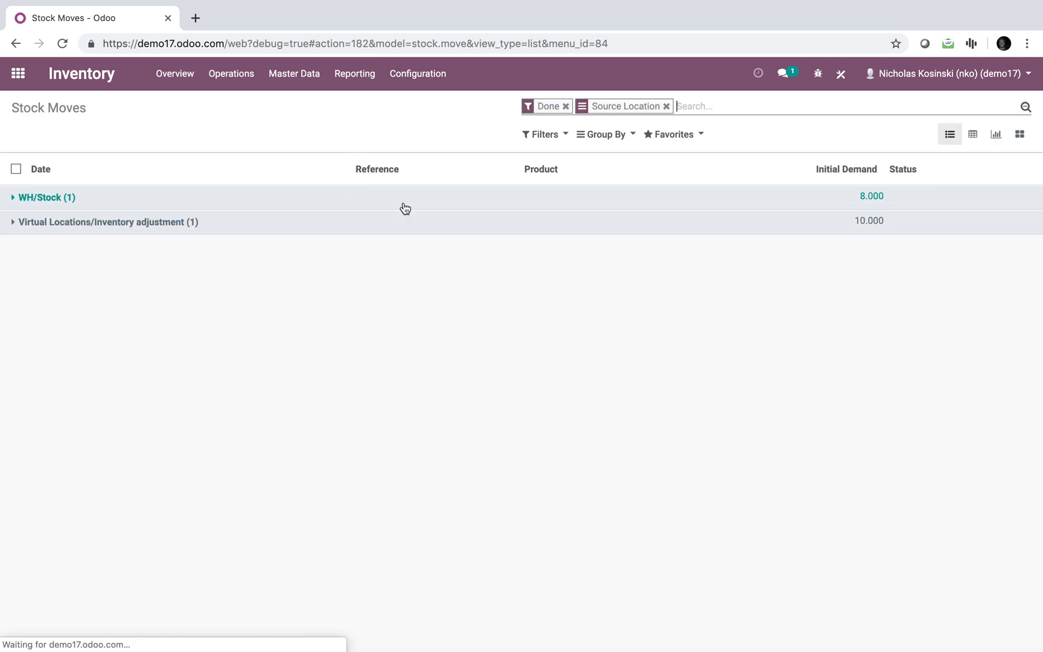
left_click(108, 222)
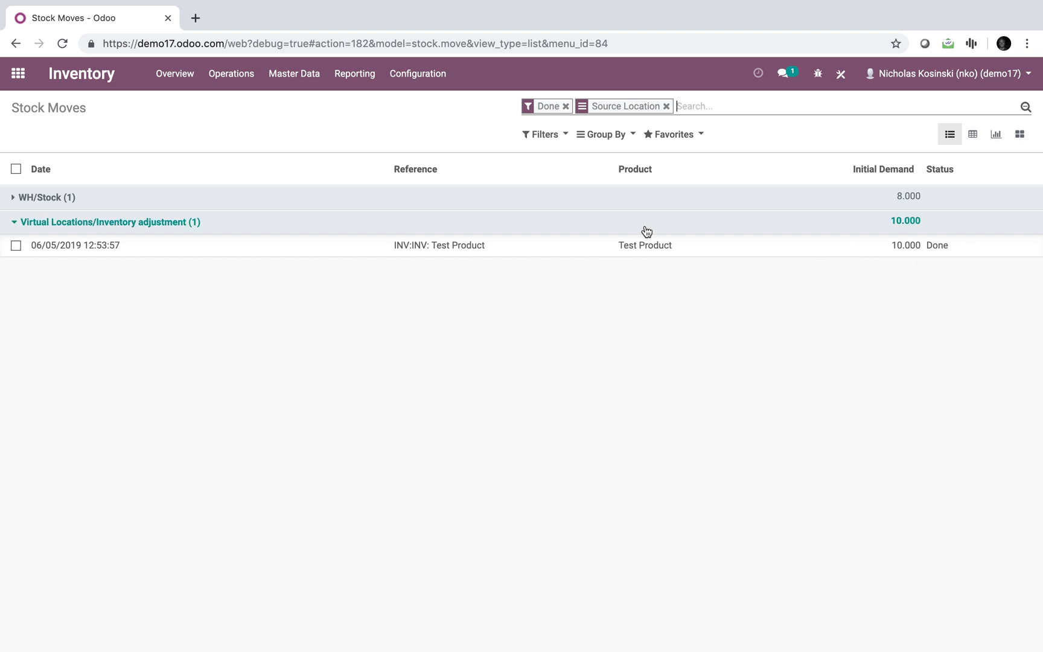
left_click(18, 73)
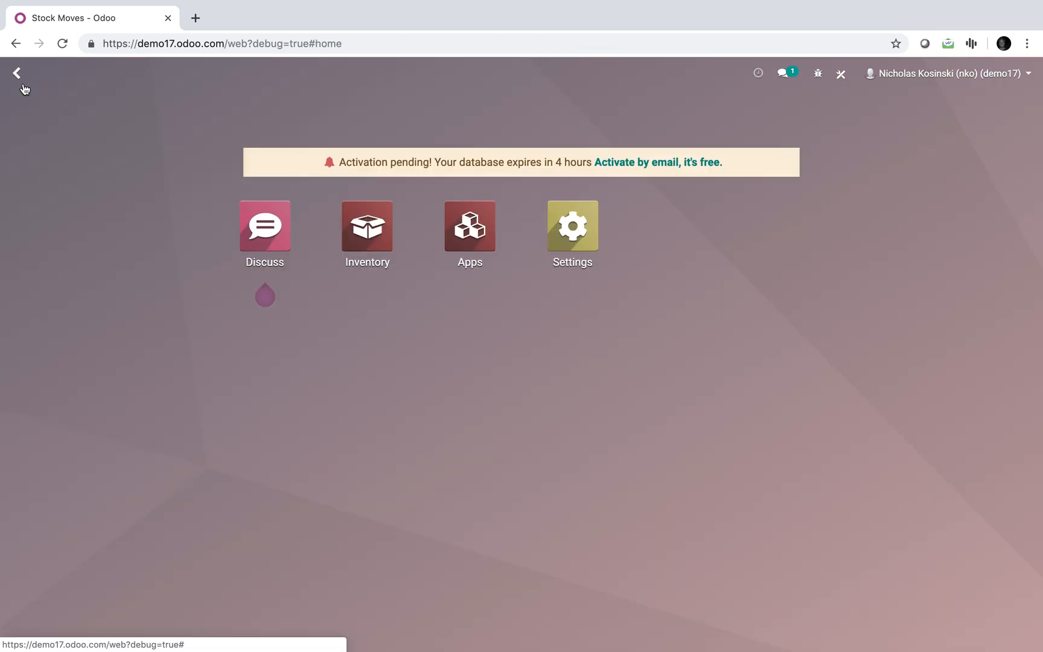